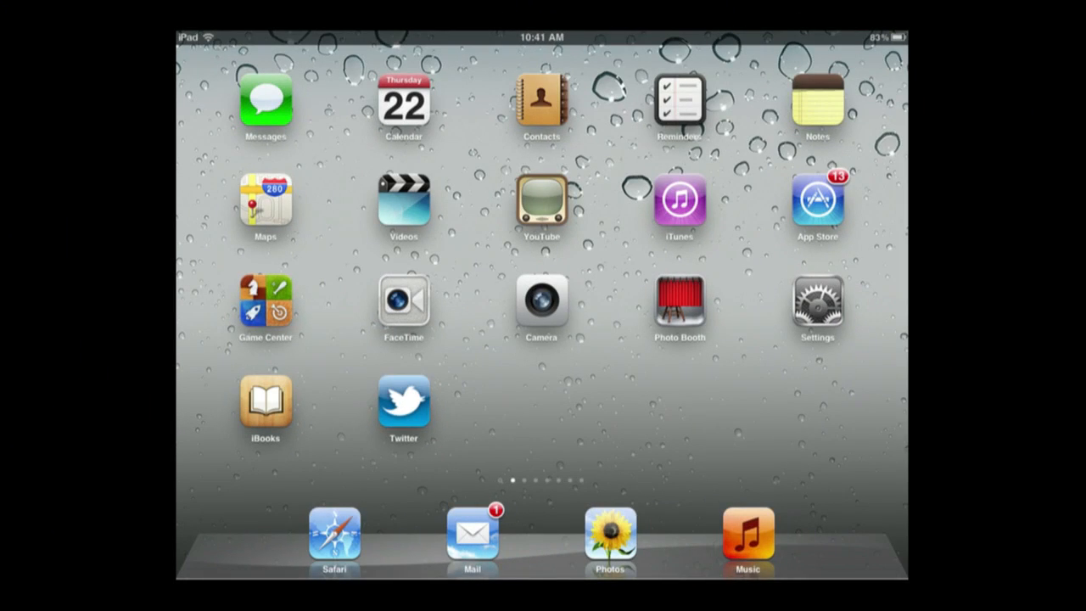
Open Settings and go to General > Restrictions
{"action": "left_click", "coordinate": [817, 305]}
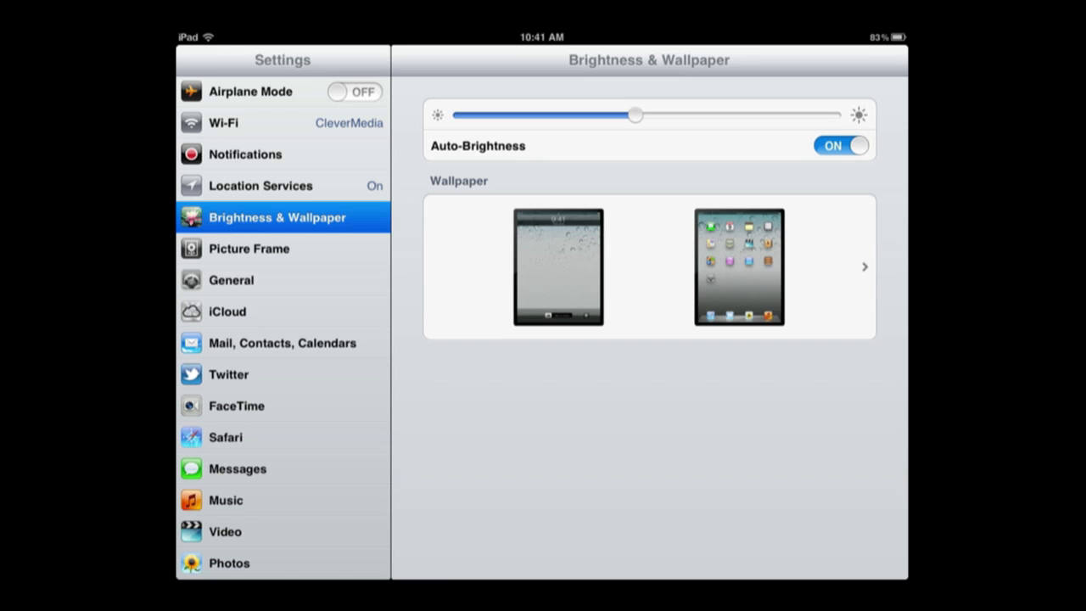
{"action": "left_click", "coordinate": [230, 280]}
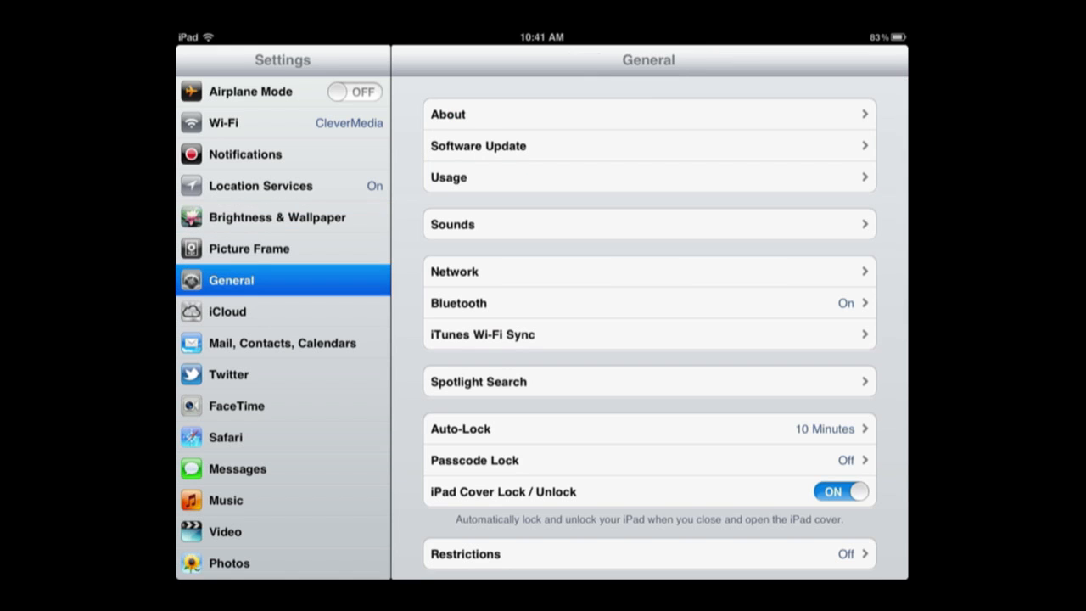
{"action": "scroll", "scroll_direction": "down", "scroll_amount": 3}
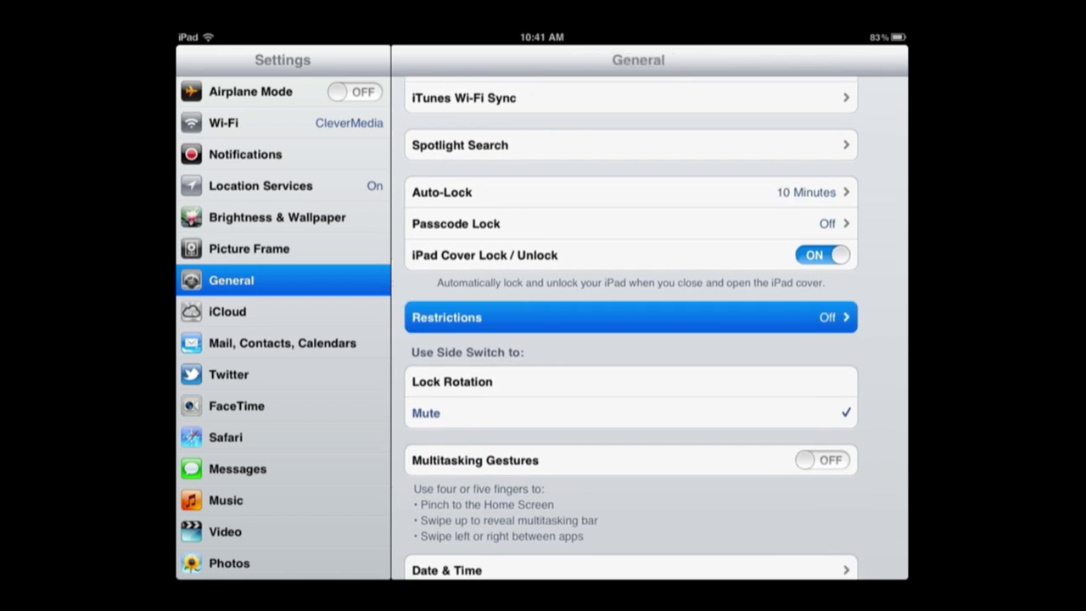
{"action": "left_click", "coordinate": [631, 317]}
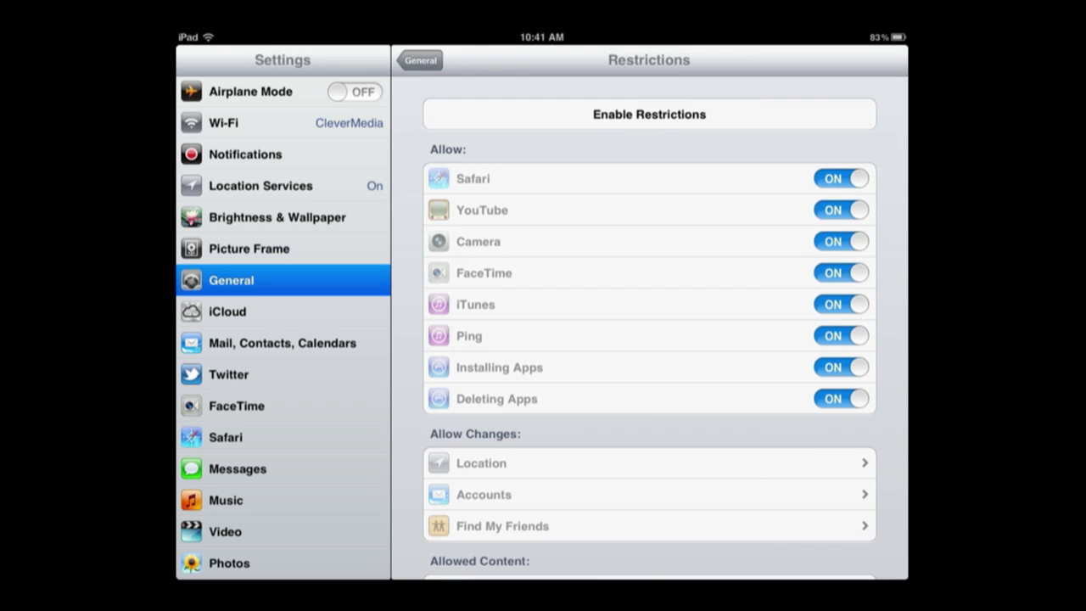
Enable Restrictions and set a four-digit restrictions passcode
{"action": "left_click", "coordinate": [648, 114]}
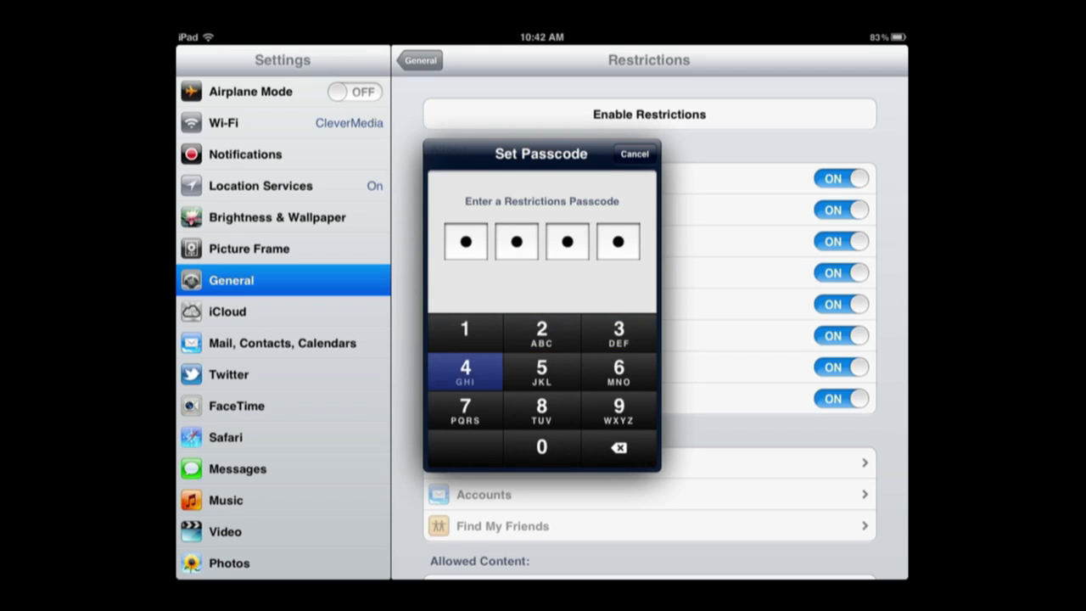
{"action": "left_click", "coordinate": [464, 371]}
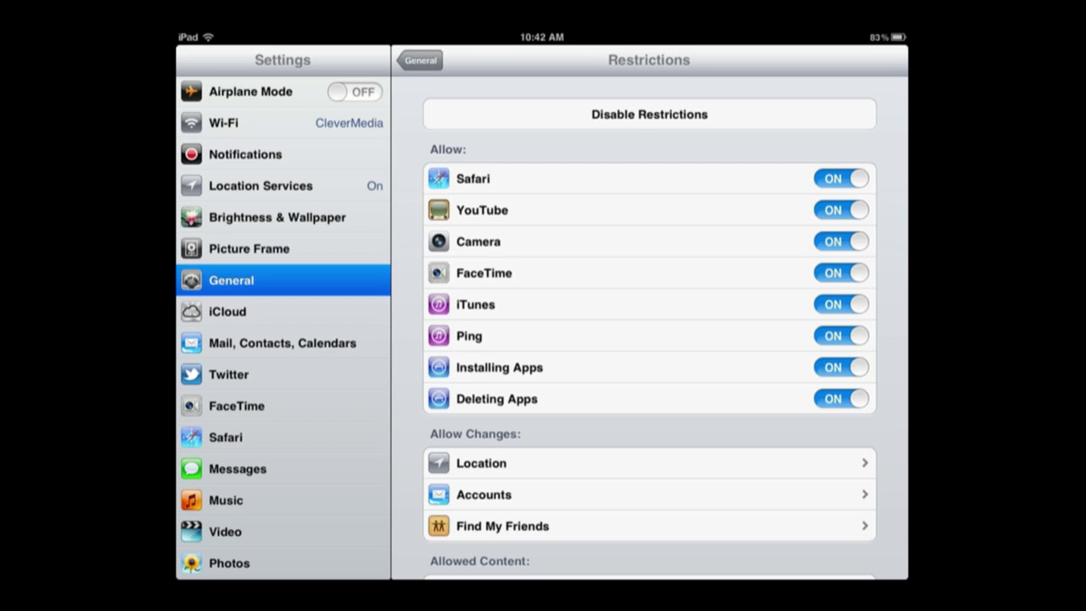
Block and re-allow YouTube, then scroll toward Location under Allow Changes
{"action": "left_click", "coordinate": [841, 209]}
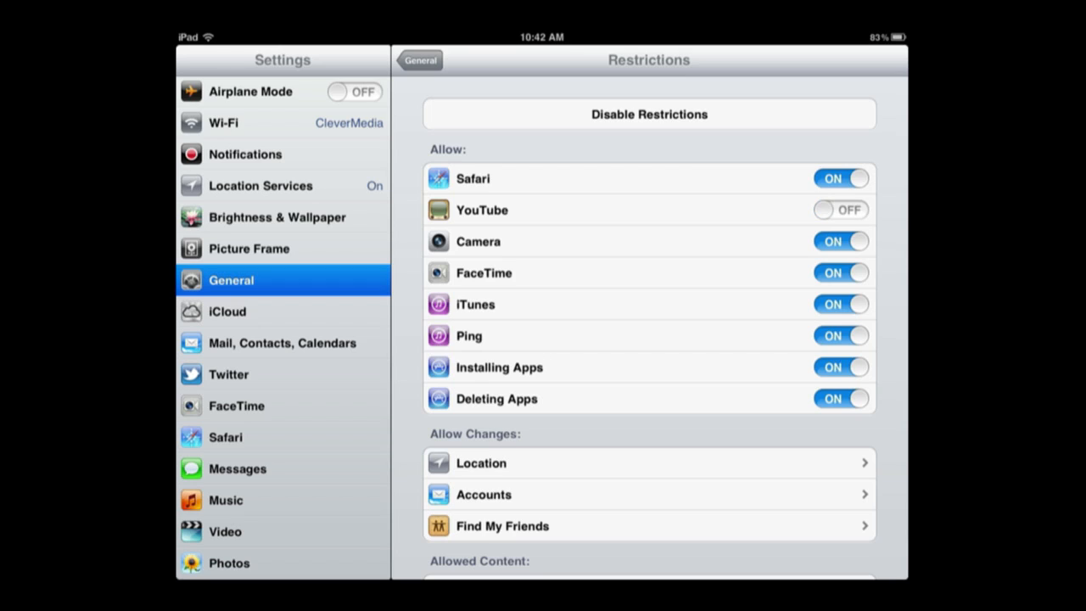
{"action": "left_click", "coordinate": [841, 210]}
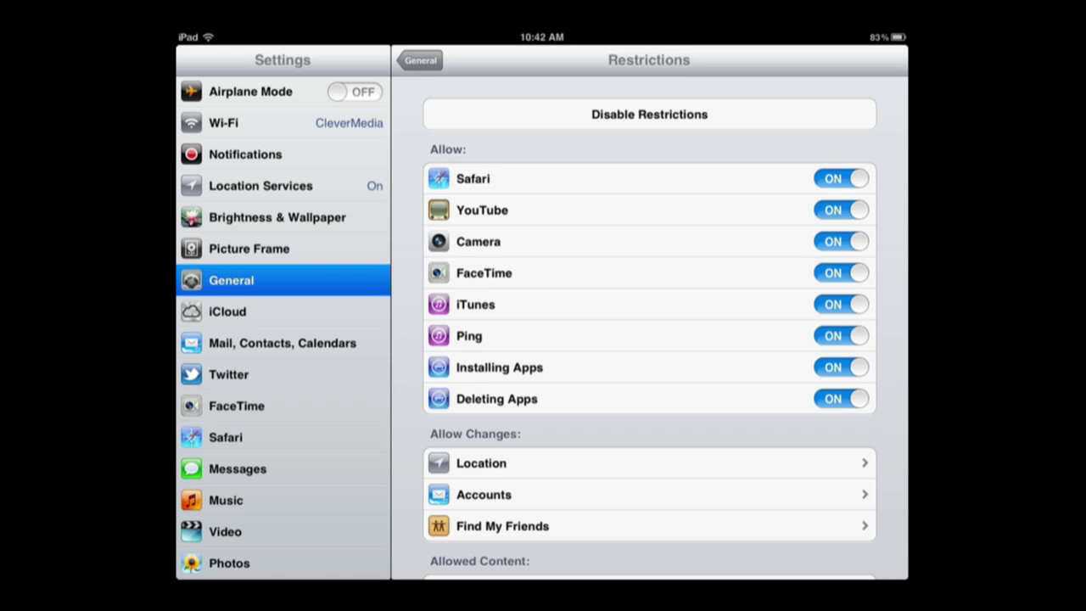
{"action": "scroll", "scroll_direction": "down", "scroll_amount": 3}
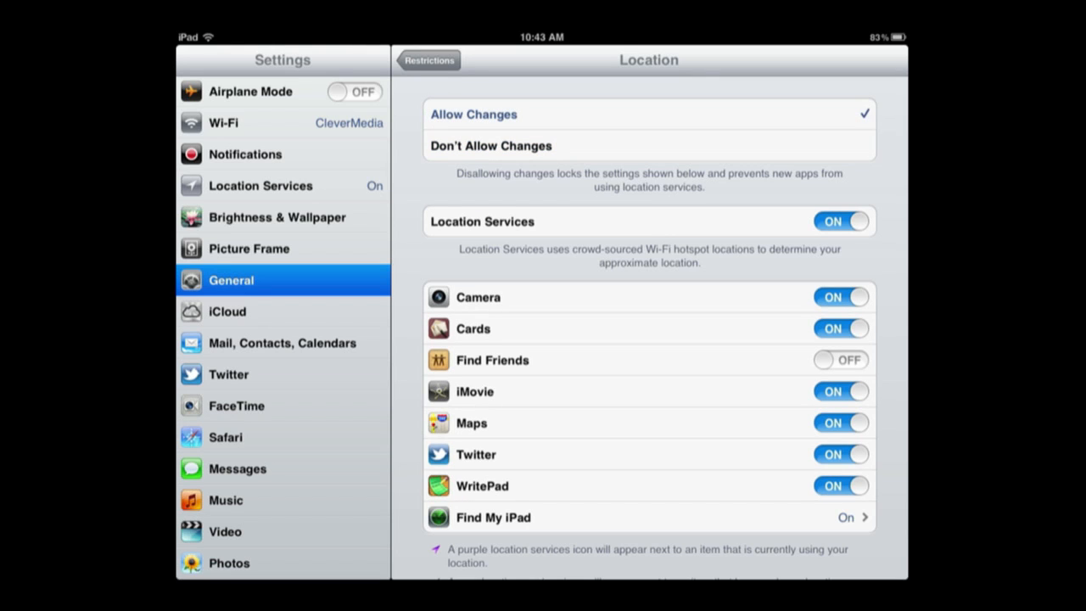
Turn off Twitter's location access and set Location to Don't Allow Changes
{"action": "scroll", "scroll_direction": "down", "scroll_amount": 3}
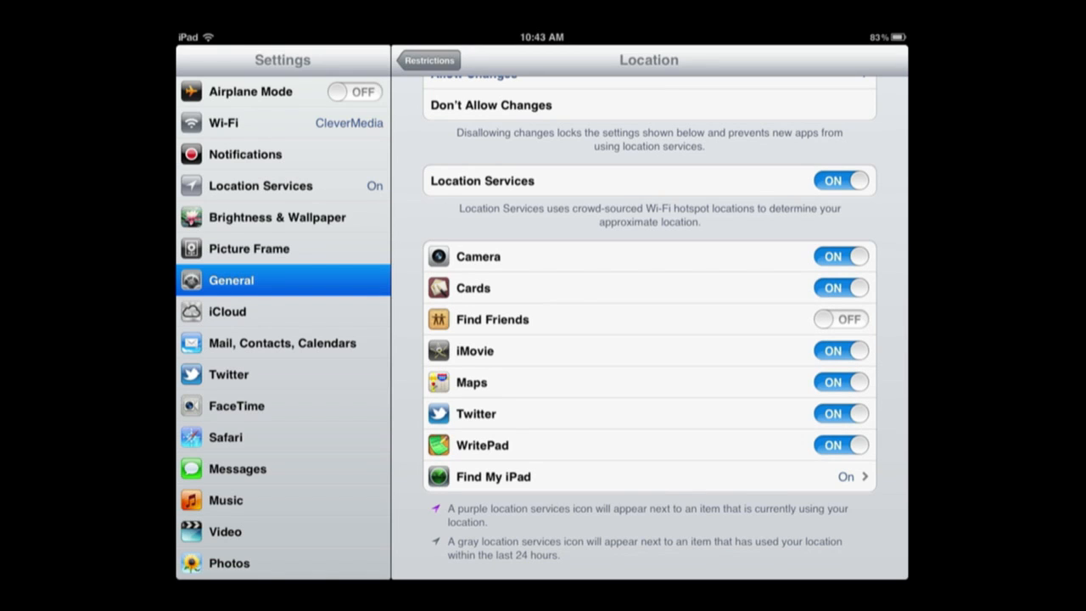
{"action": "scroll", "scroll_direction": "up", "scroll_amount": 3}
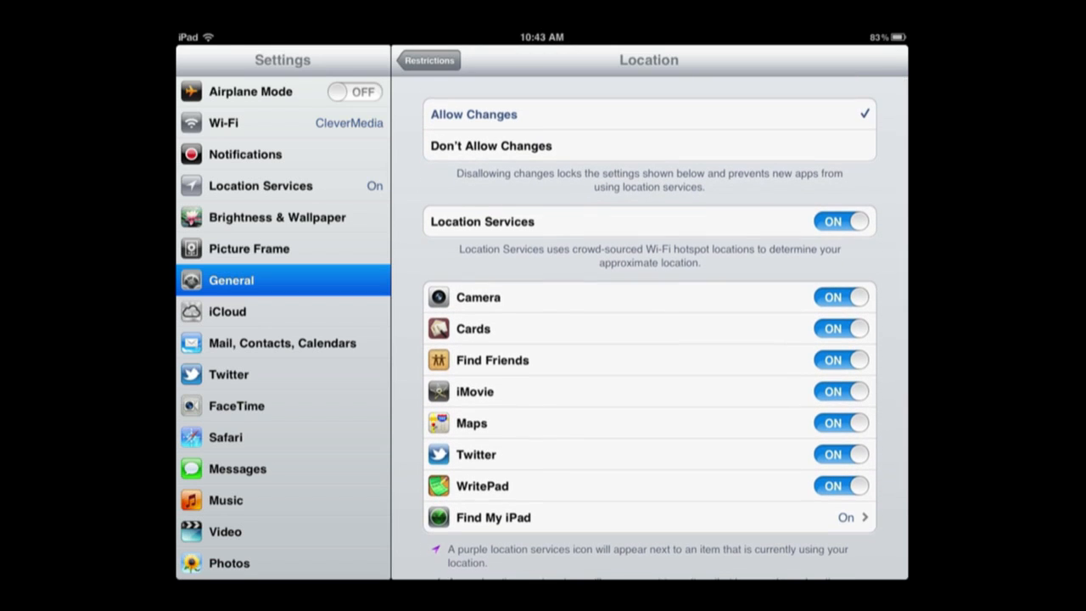
{"action": "left_click", "coordinate": [841, 453]}
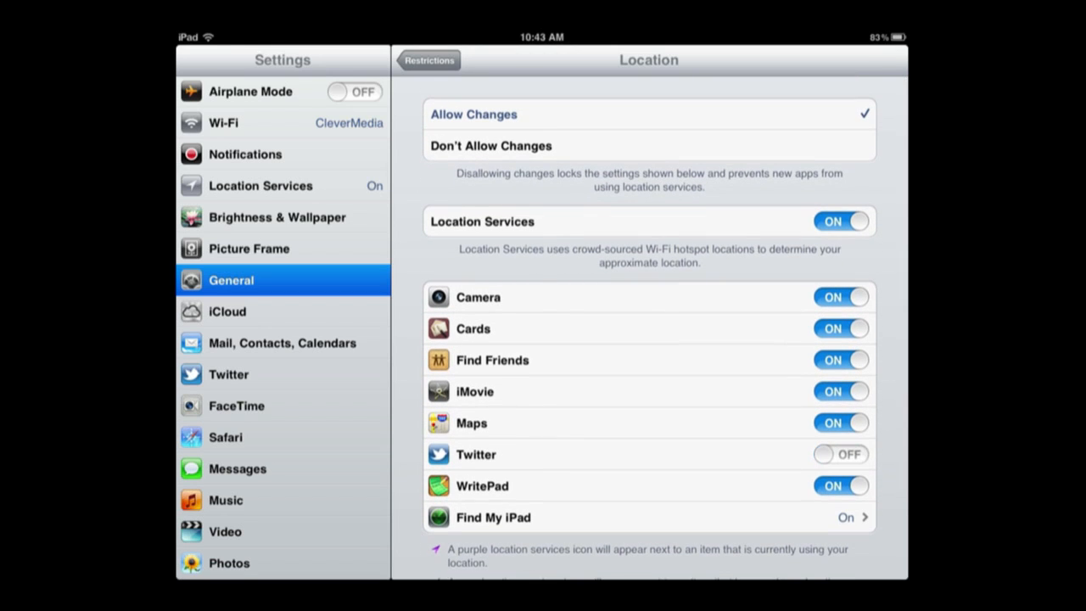
{"action": "left_click", "coordinate": [841, 296]}
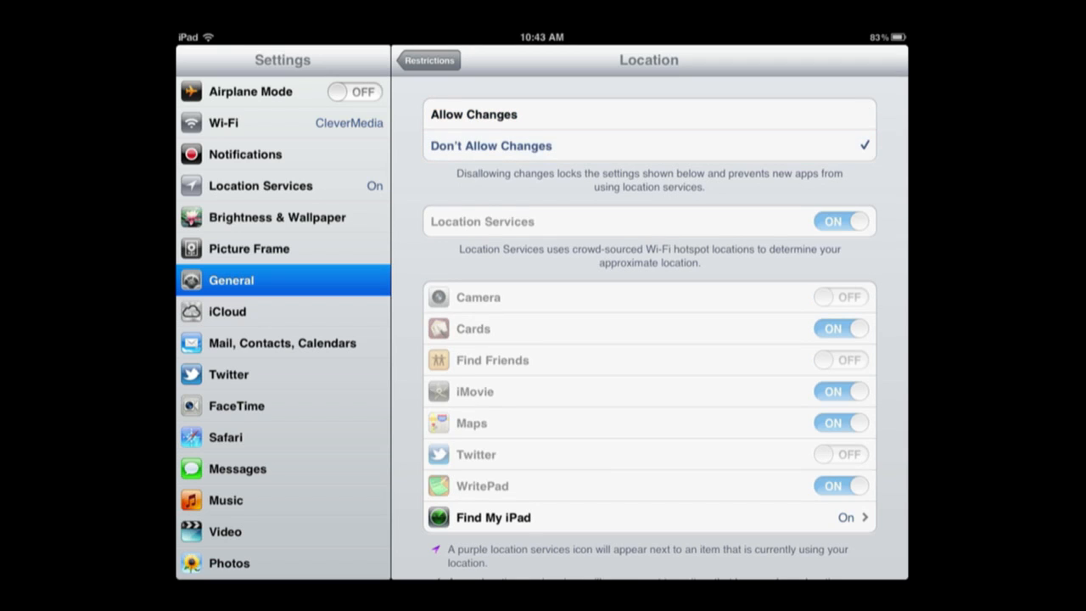
{"action": "left_click", "coordinate": [428, 59]}
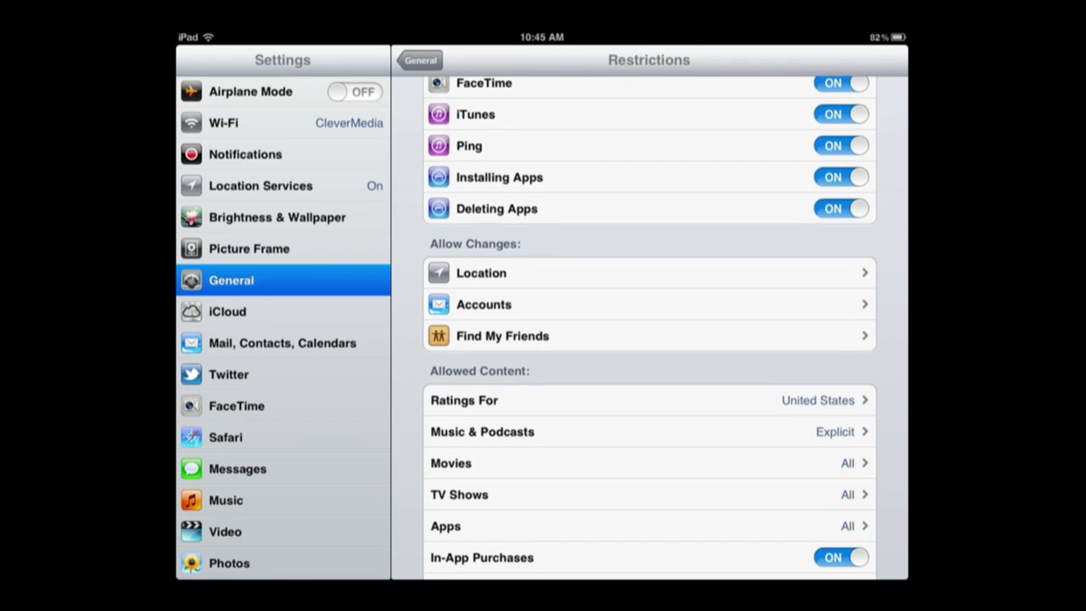
{"action": "left_click", "coordinate": [648, 303]}
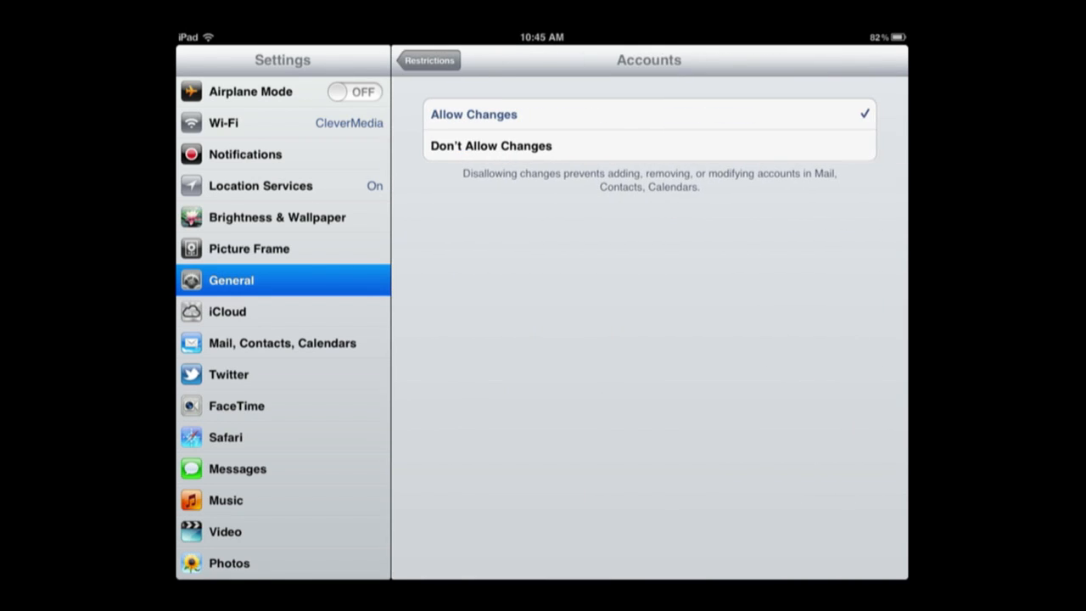
{"action": "left_click", "coordinate": [429, 60]}
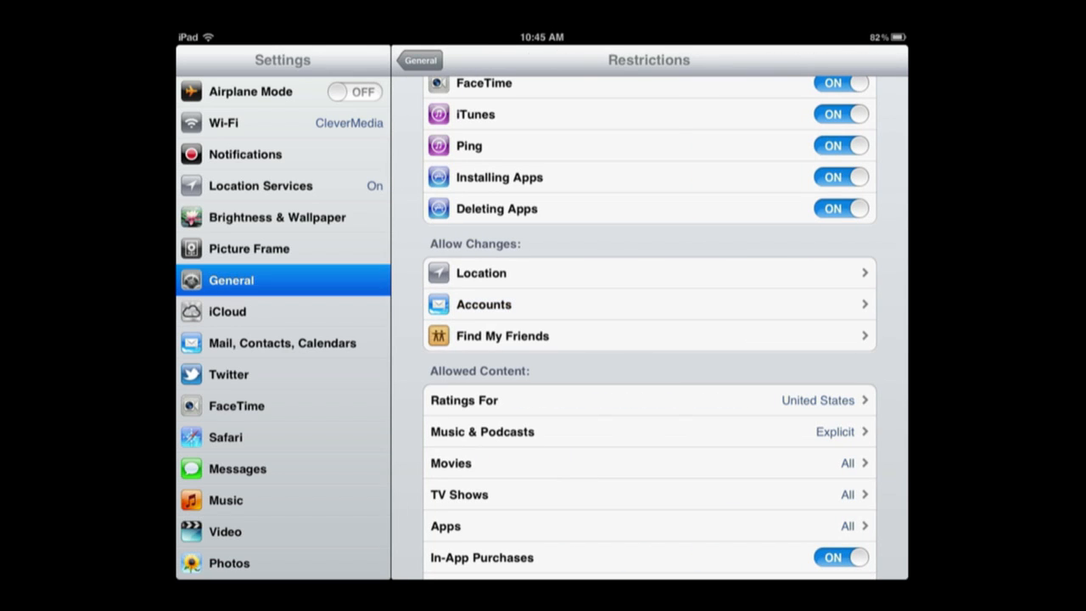
{"action": "scroll", "scroll_direction": "down", "scroll_amount": 3}
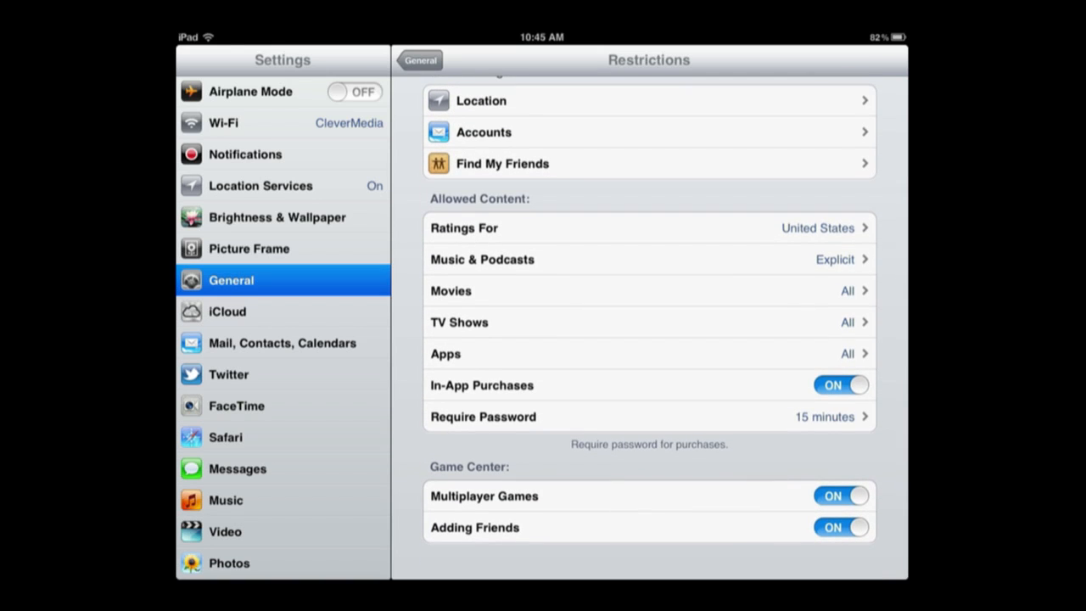
Review the music rating limit and restrict movies to PG-13
{"action": "left_click", "coordinate": [649, 259]}
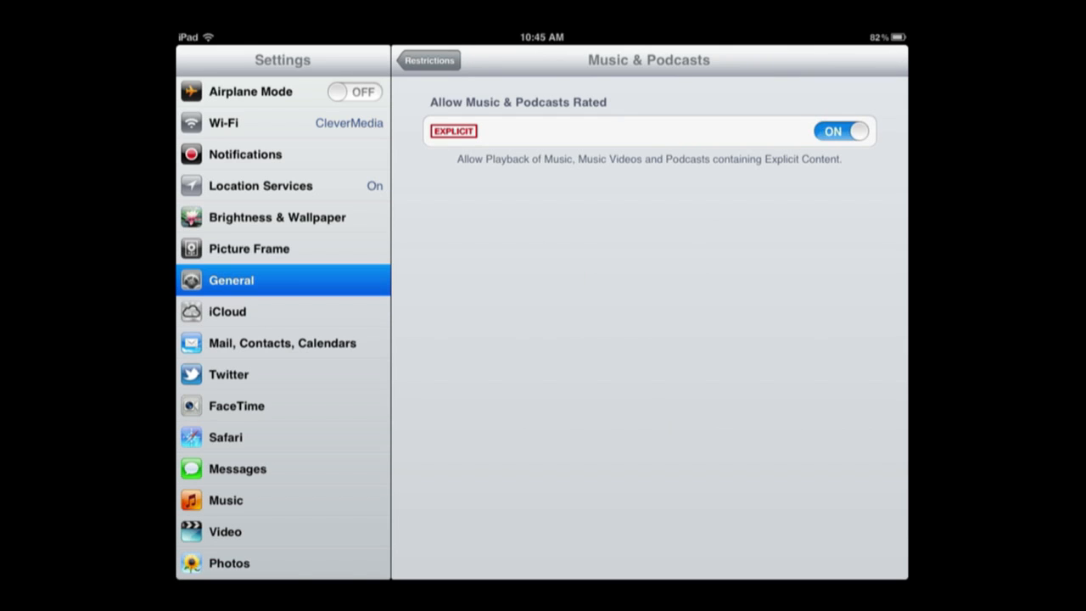
{"action": "left_click", "coordinate": [430, 59]}
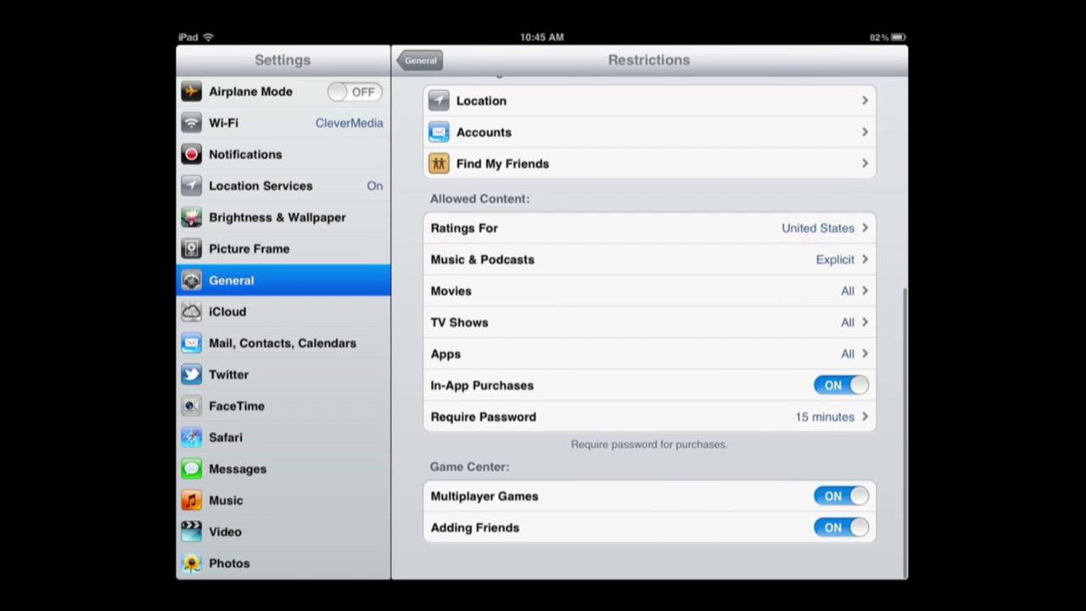
{"action": "left_click", "coordinate": [649, 290]}
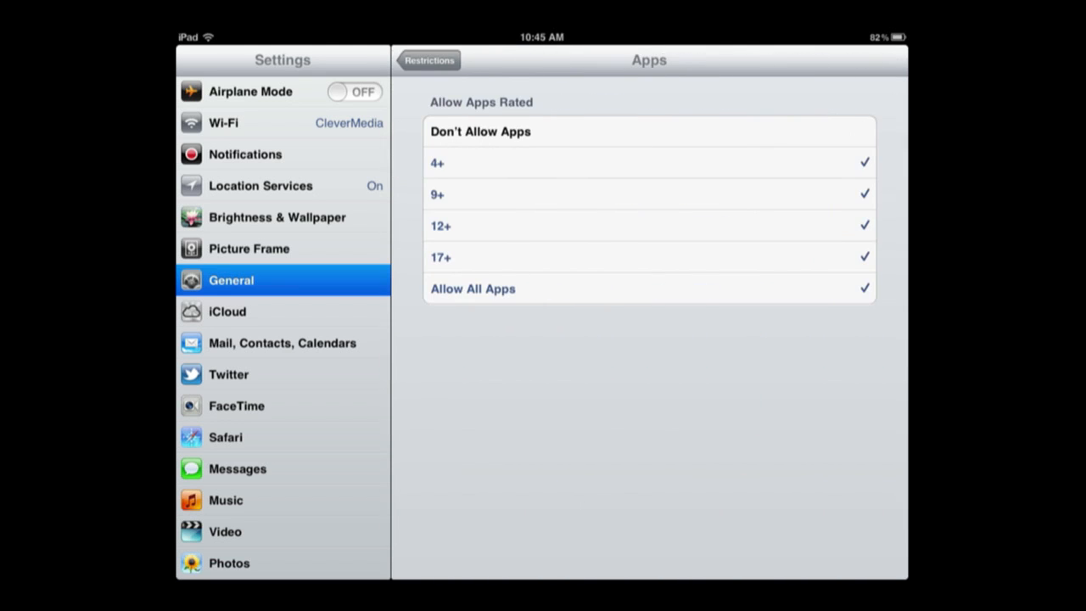
{"action": "left_click", "coordinate": [429, 60]}
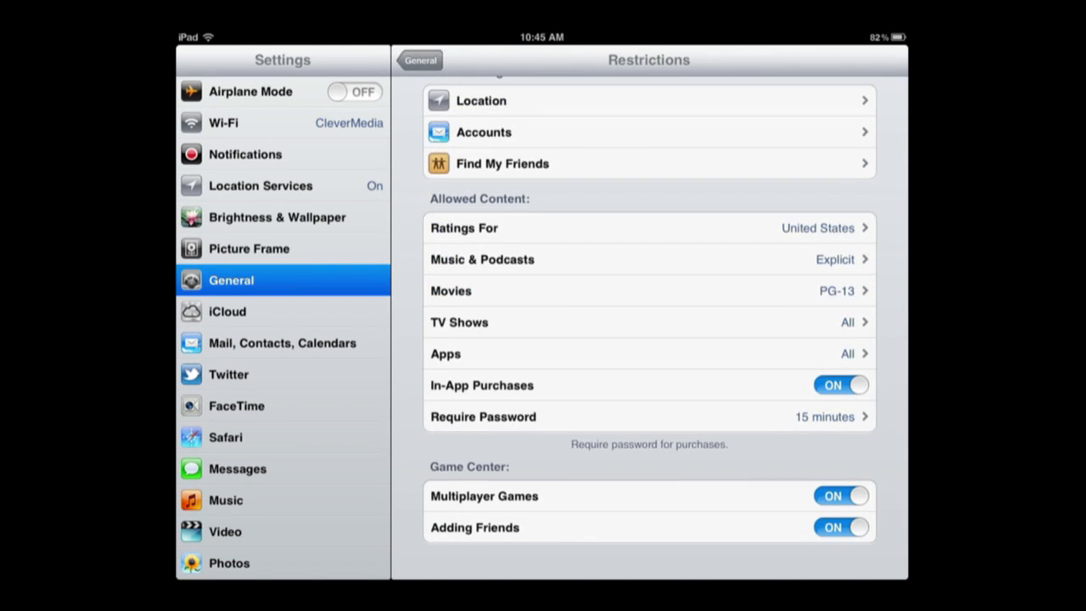
{"action": "left_click", "coordinate": [840, 384]}
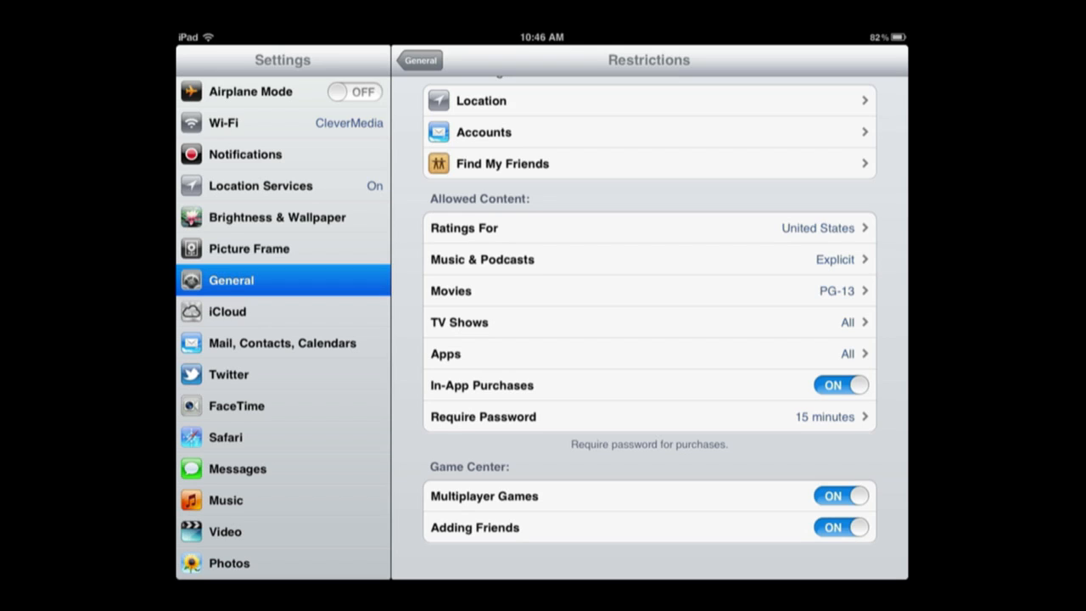
Change Require Password from 15 minutes to Immediately
{"action": "left_click", "coordinate": [649, 415]}
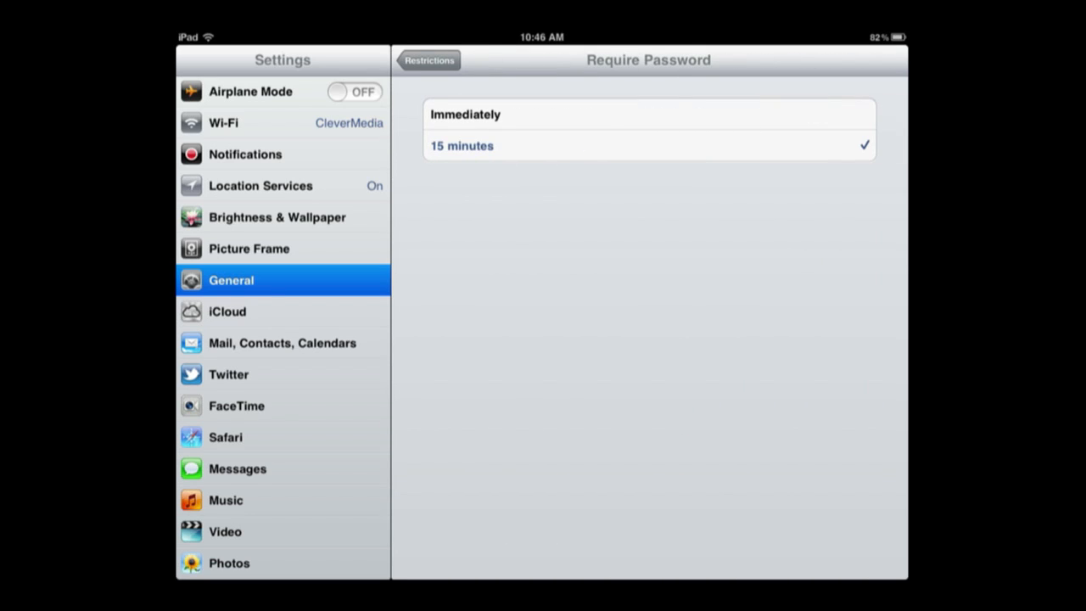
{"action": "left_click", "coordinate": [648, 114]}
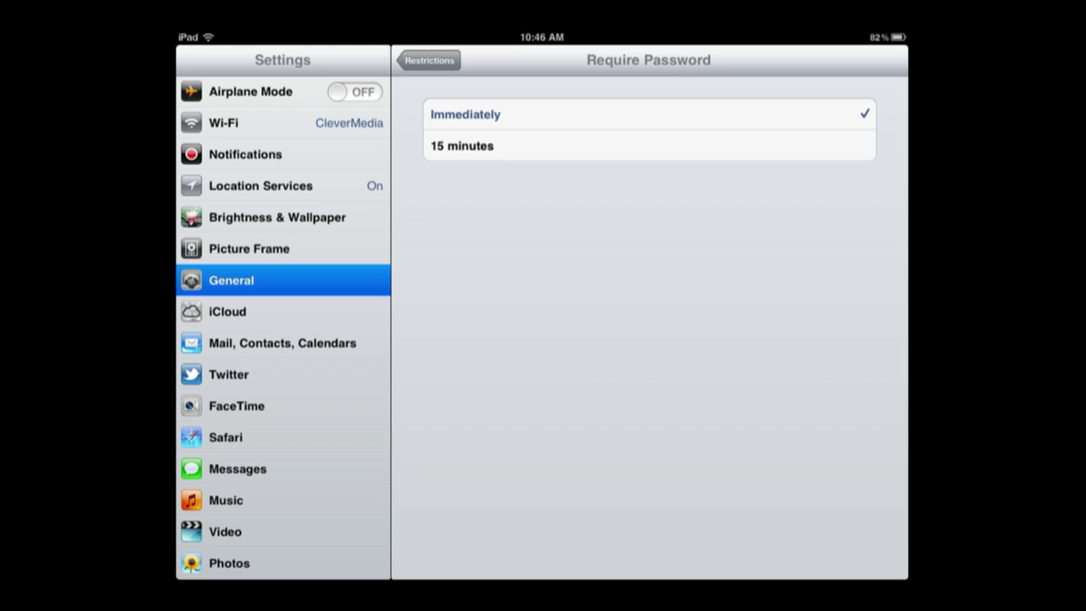
{"action": "left_click", "coordinate": [429, 60]}
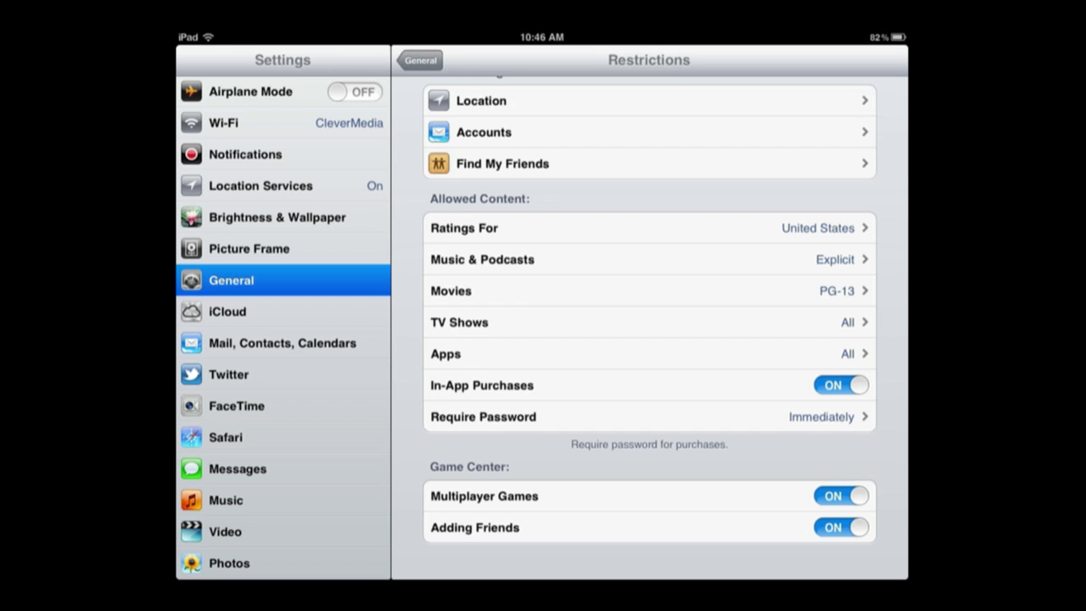
{"action": "scroll", "scroll_direction": "up", "scroll_amount": 3}
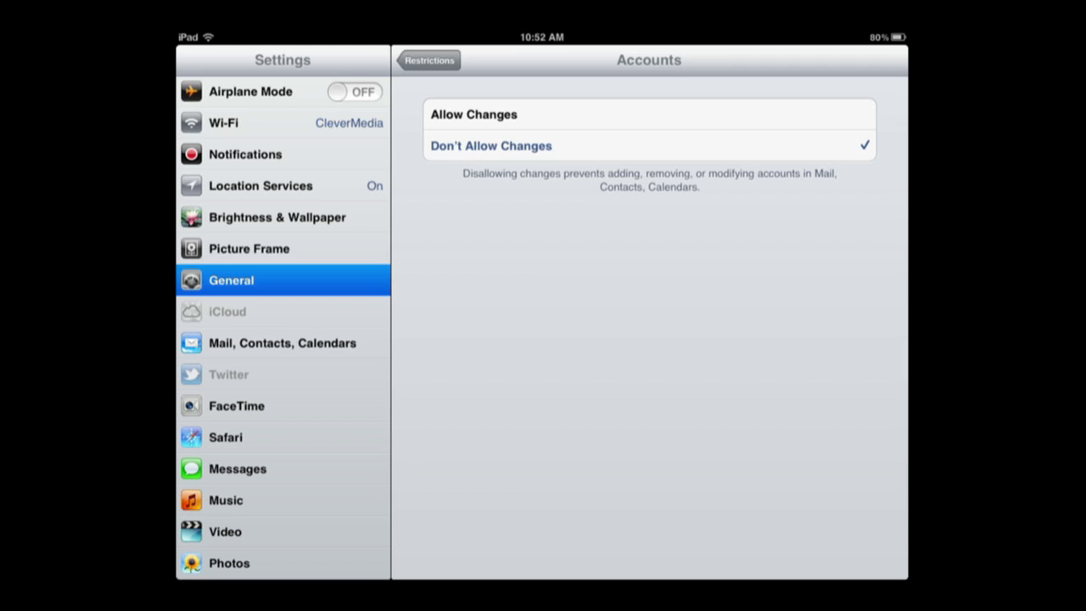
Open Mail, Contacts, Calendars to confirm the accounts are locked
{"action": "left_click", "coordinate": [281, 342]}
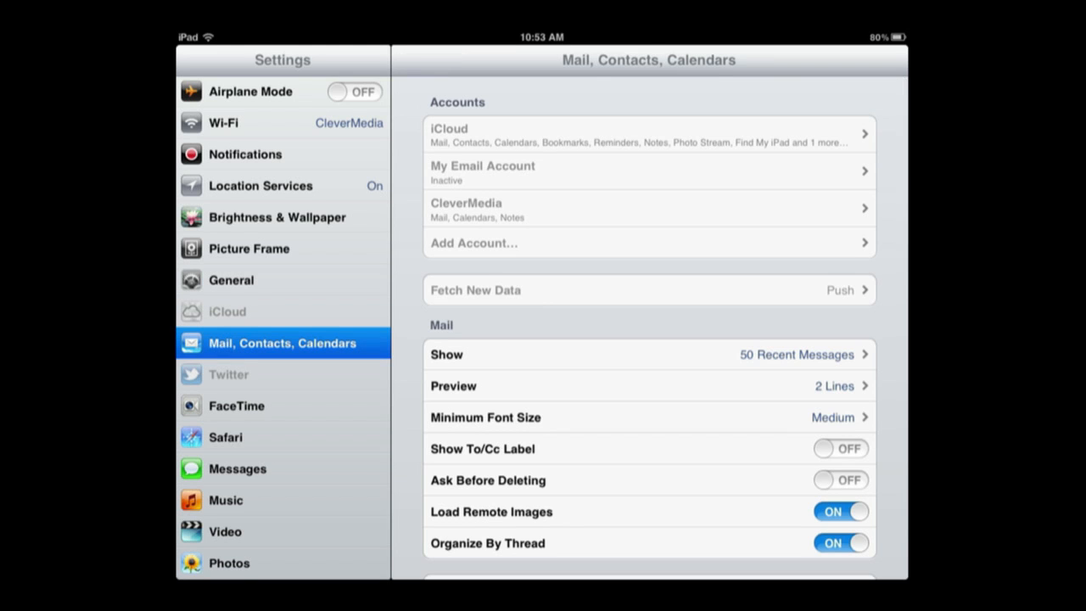